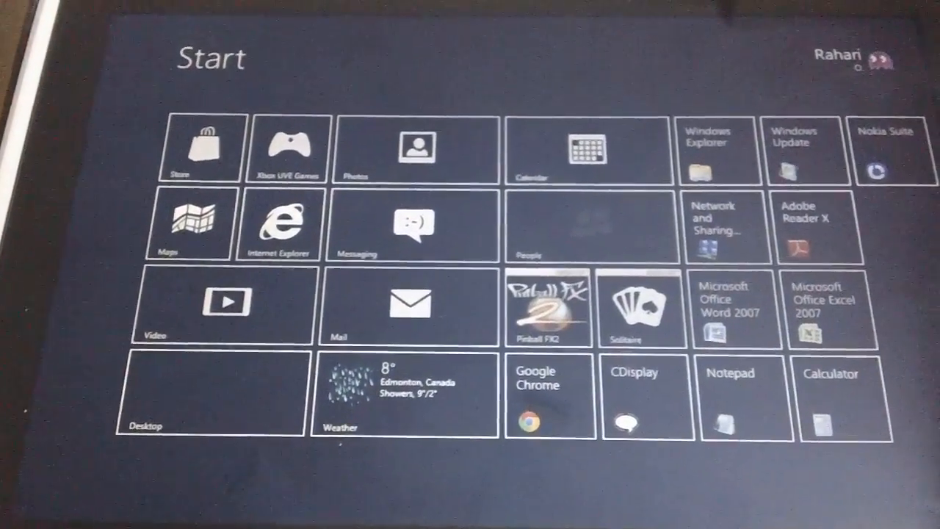
Scroll the Start screen right to reach the Settings charm for PC settings
{"action": "scroll", "scroll_direction": "right", "scroll_amount": 3}
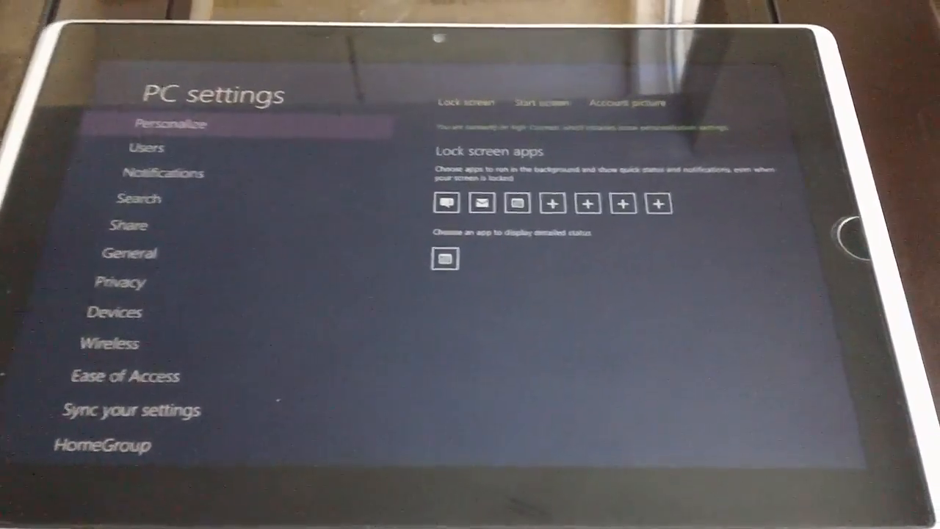
Choose Ease of Access from the PC settings category list
{"action": "scroll", "scroll_direction": "down", "scroll_amount": 3}
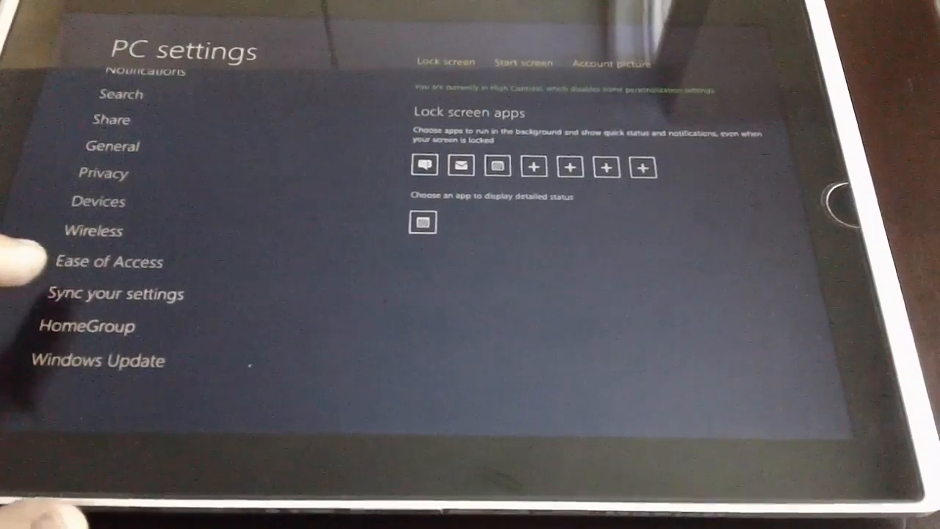
{"action": "left_click", "coordinate": [109, 261]}
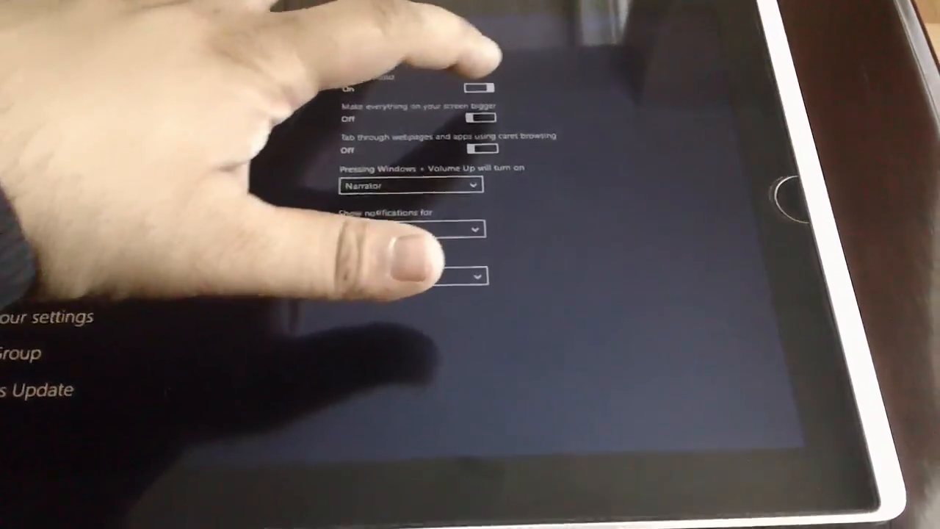